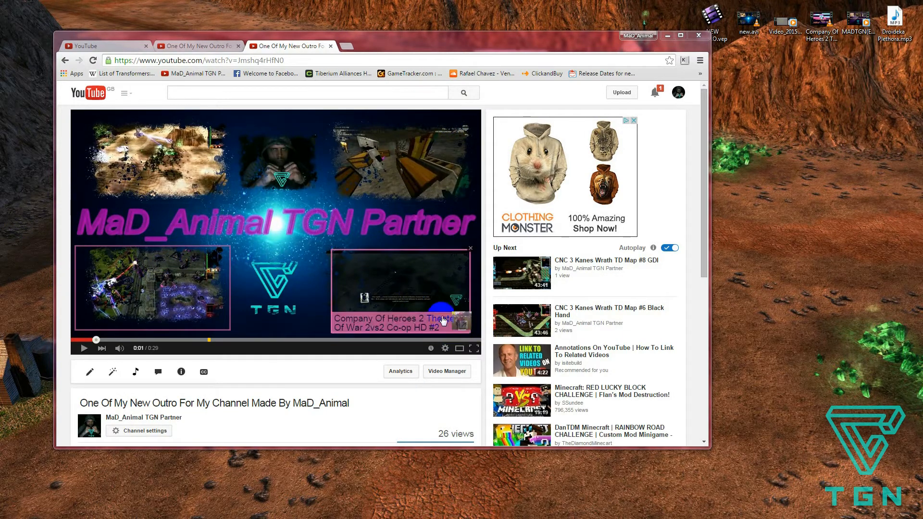
mouse_move(395, 288)
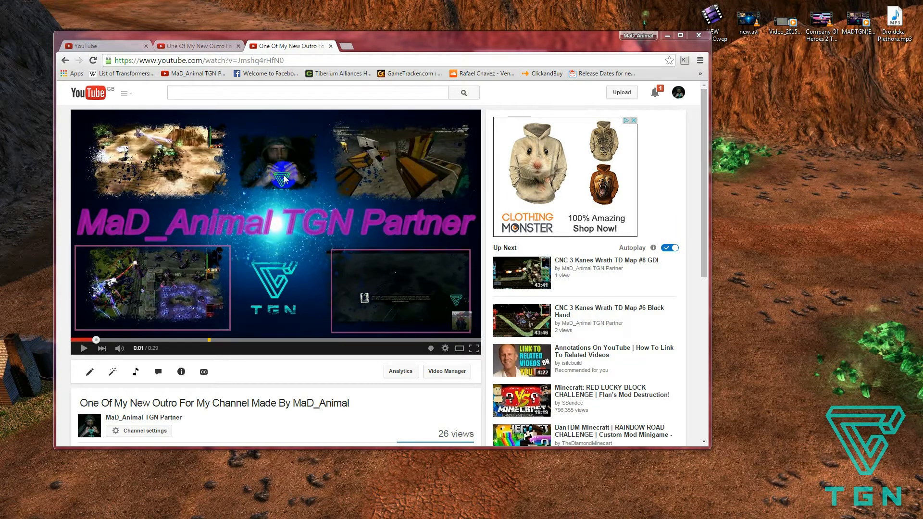
mouse_move(149, 28)
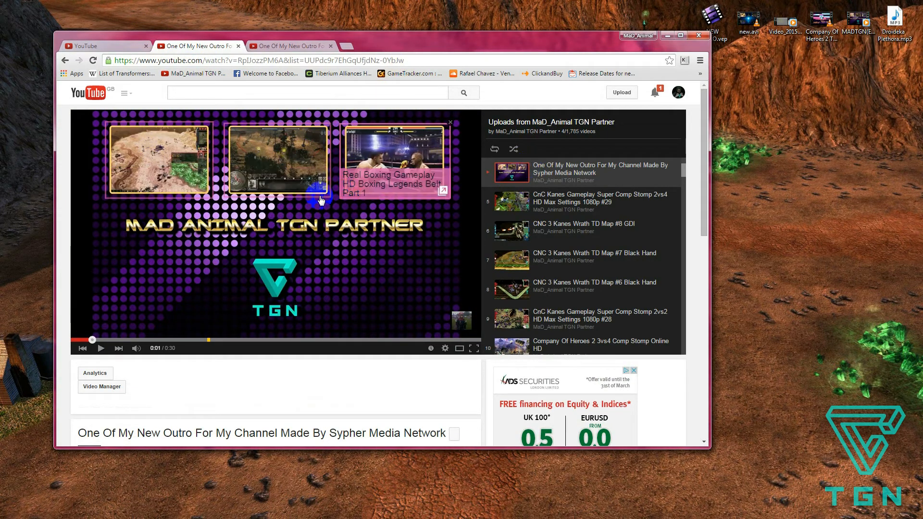
mouse_move(191, 201)
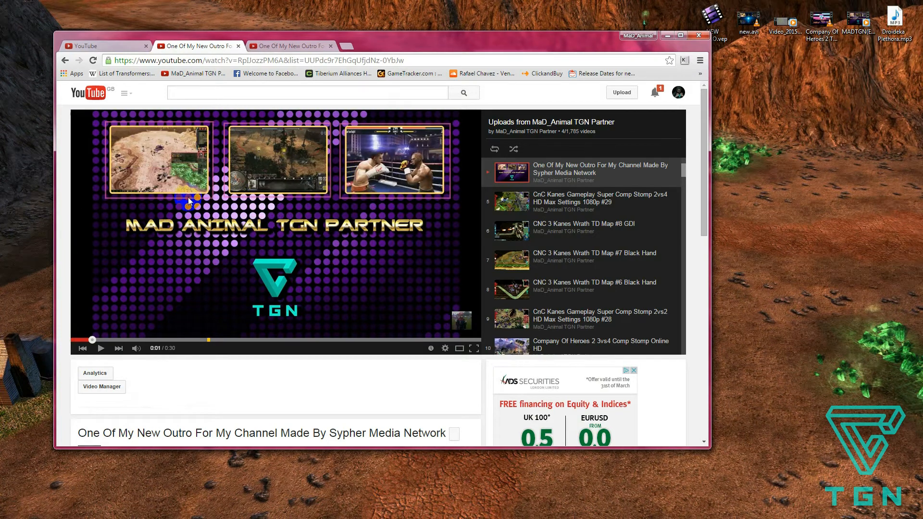
mouse_move(397, 149)
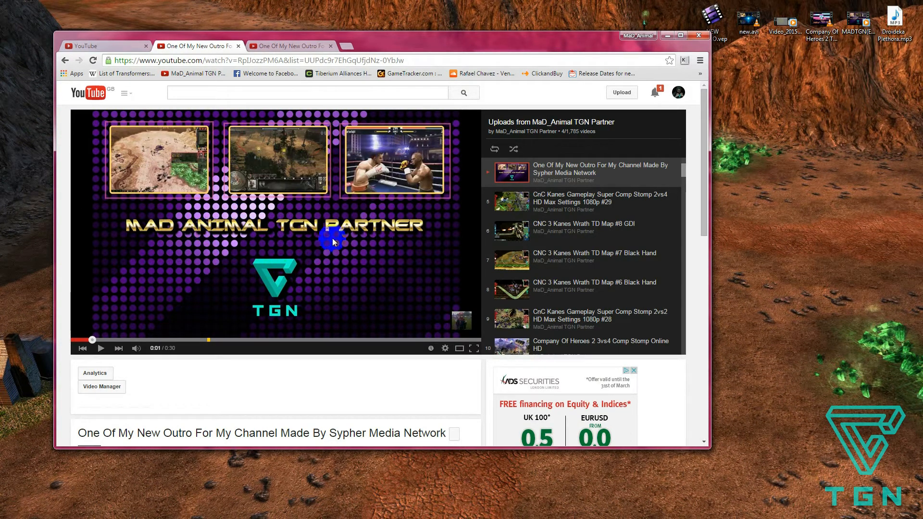
mouse_move(328, 272)
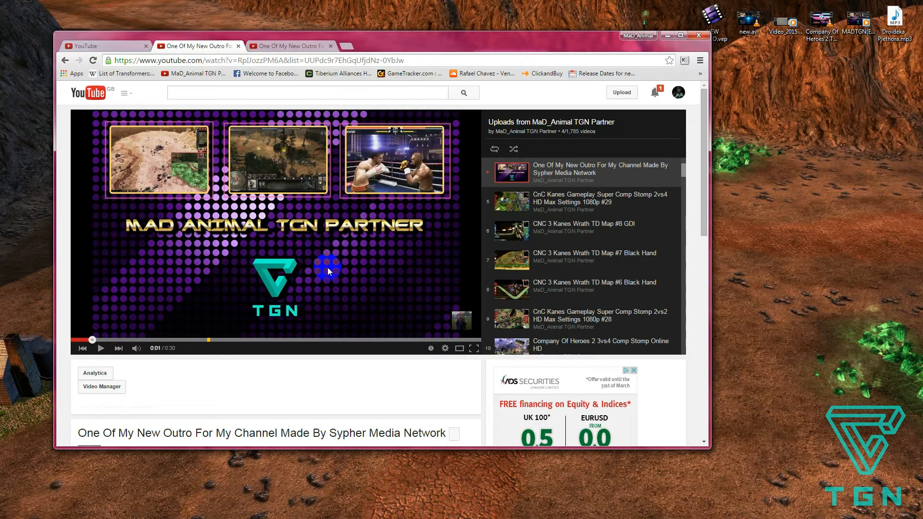
mouse_move(350, 235)
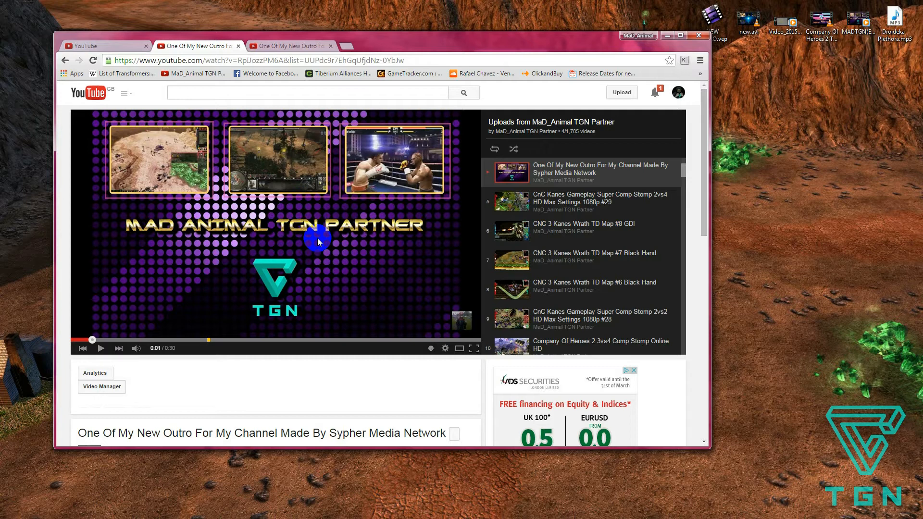
mouse_move(353, 350)
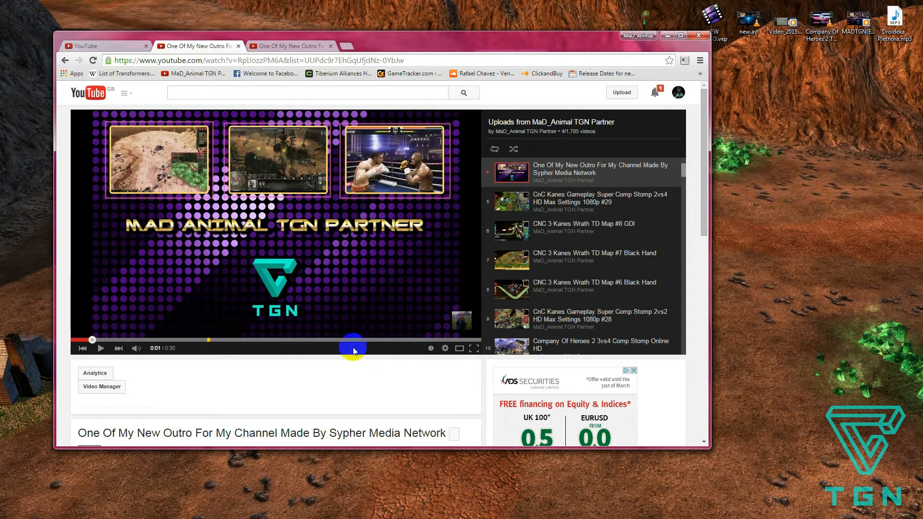
mouse_move(305, 328)
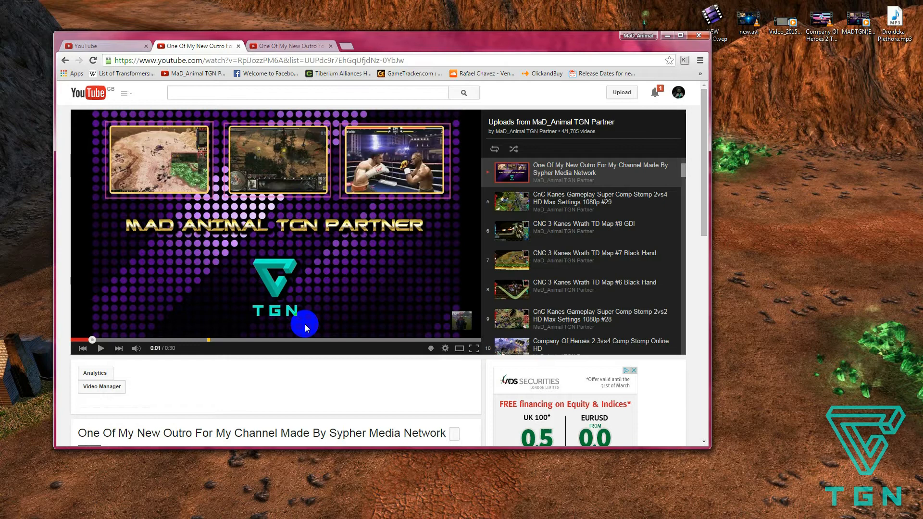
mouse_move(667, 31)
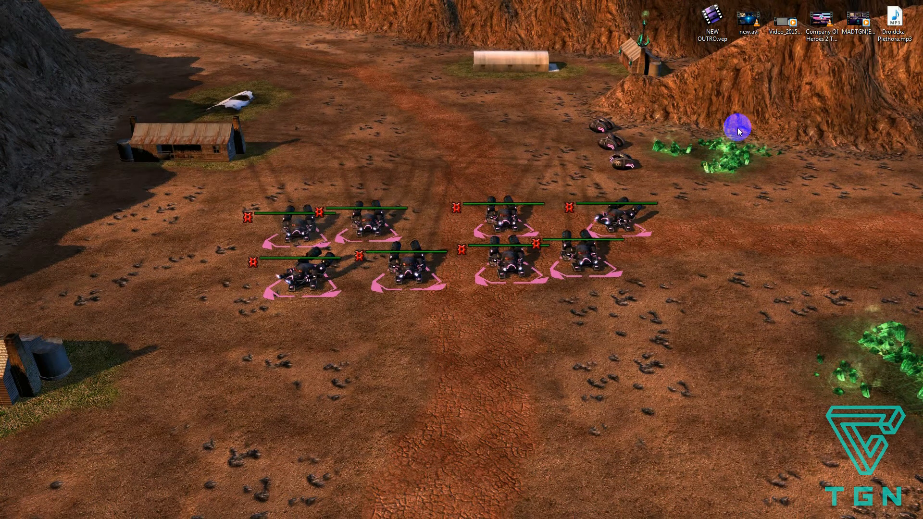
mouse_move(681, 265)
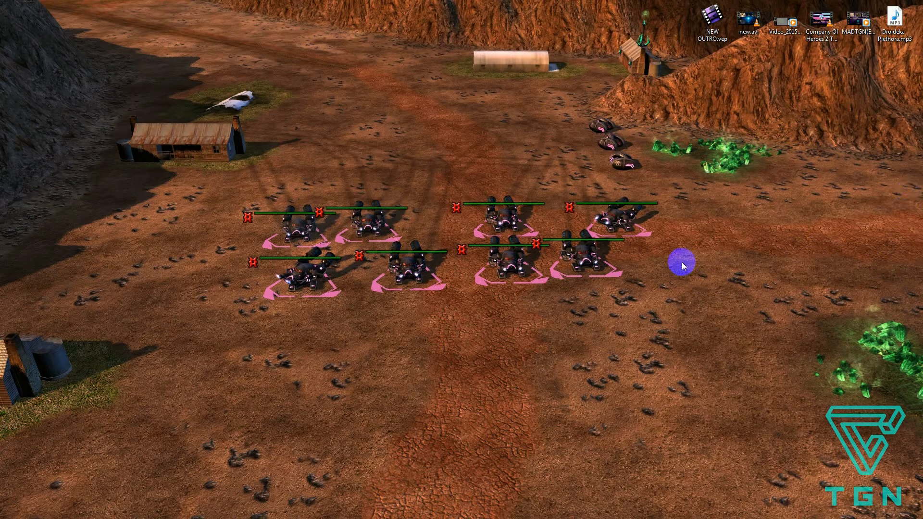
mouse_move(537, 334)
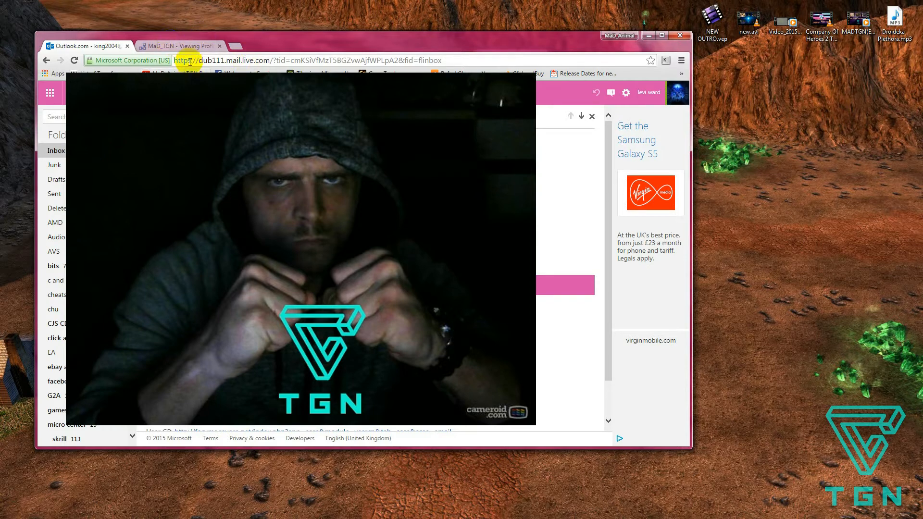
click(180, 46)
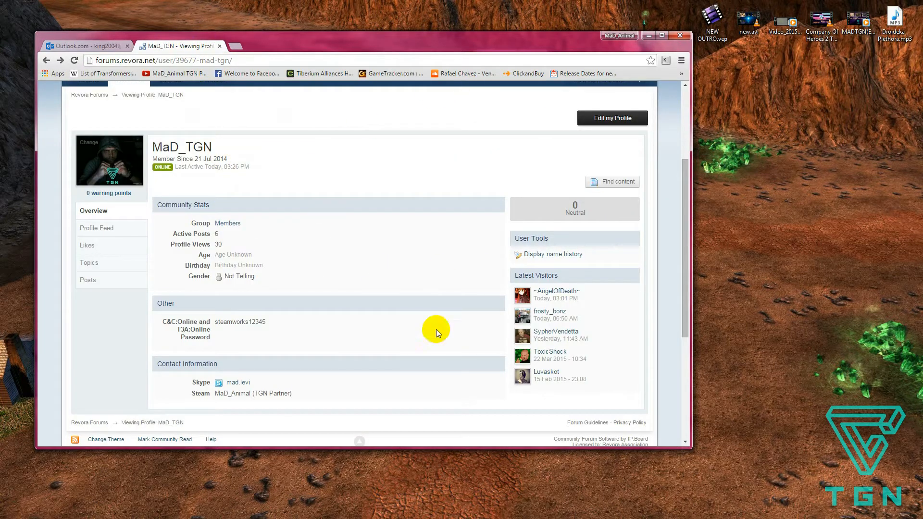
mouse_move(539, 320)
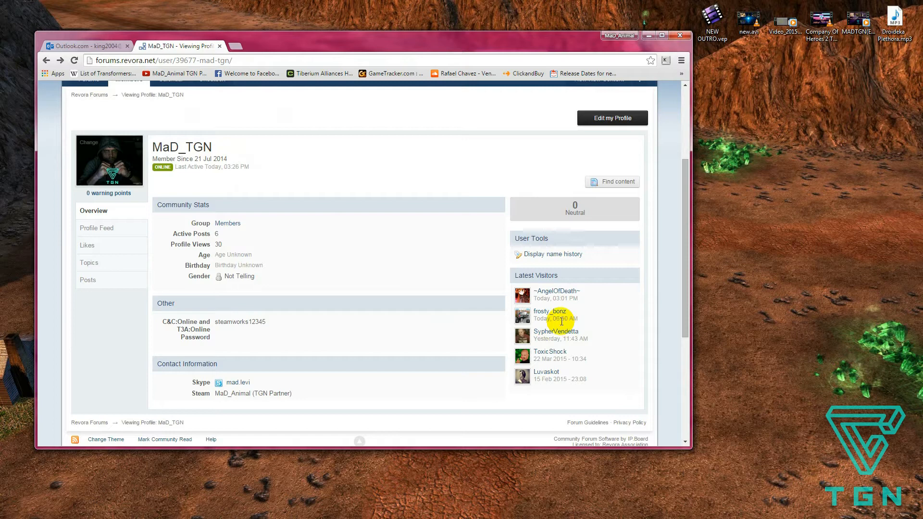
mouse_move(571, 330)
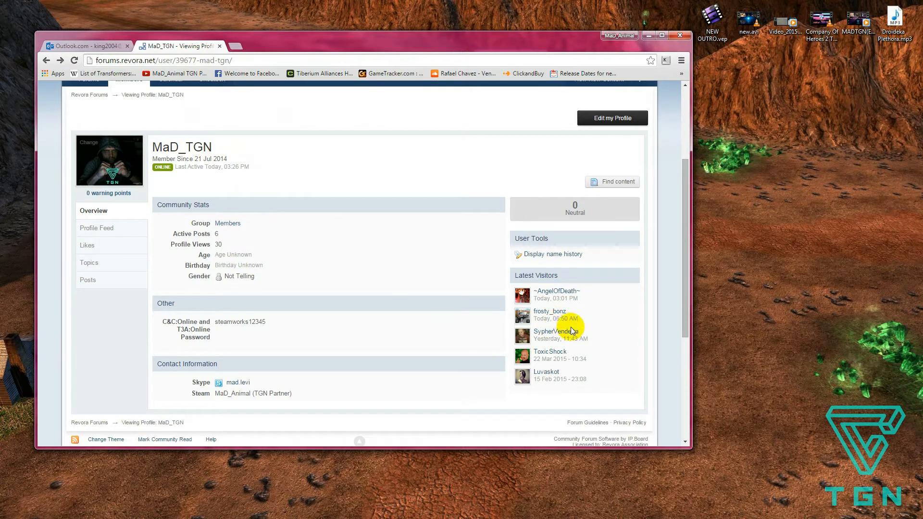
mouse_move(590, 330)
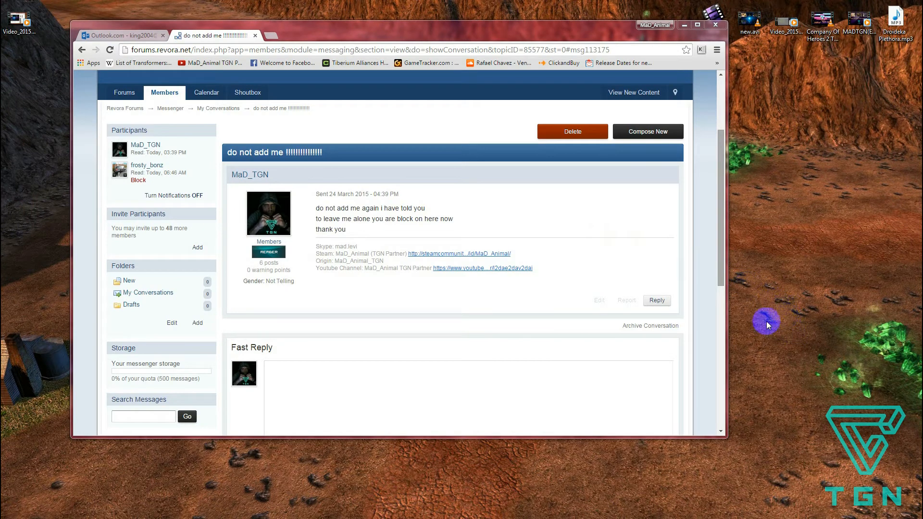
mouse_move(446, 37)
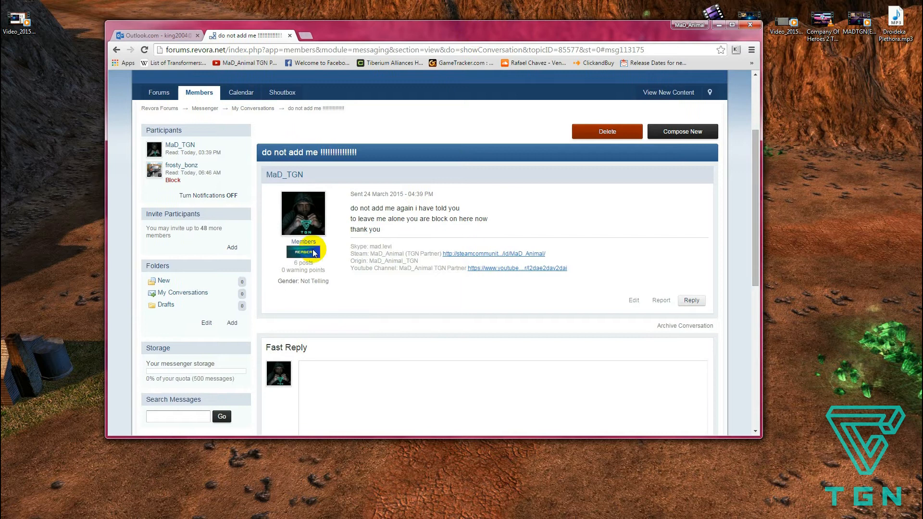
mouse_move(290, 182)
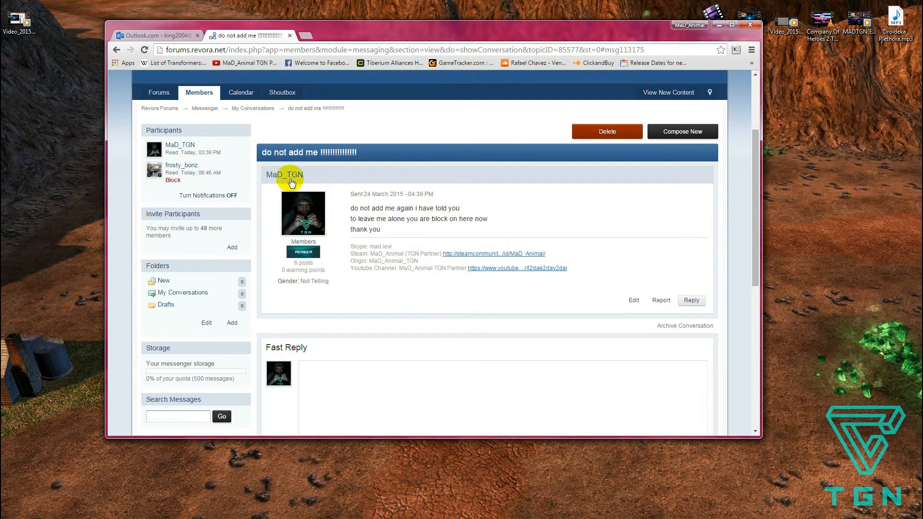
mouse_move(458, 180)
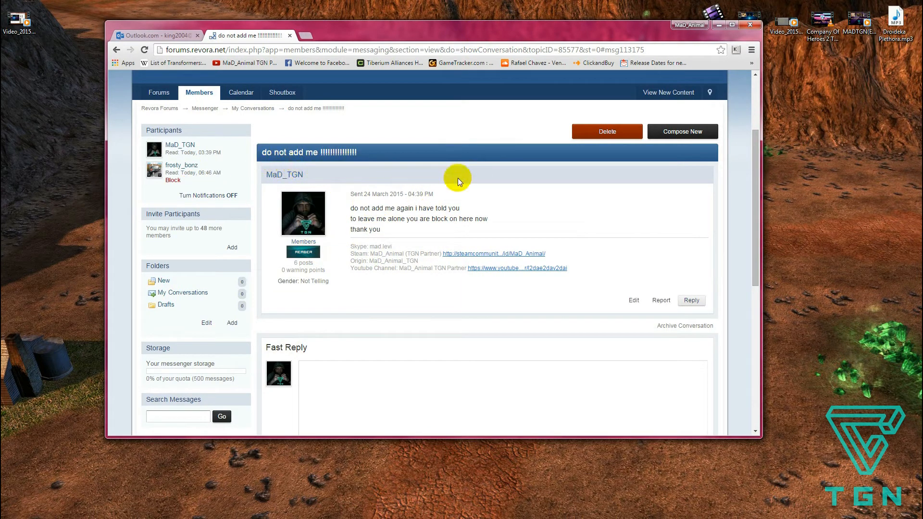
mouse_move(365, 195)
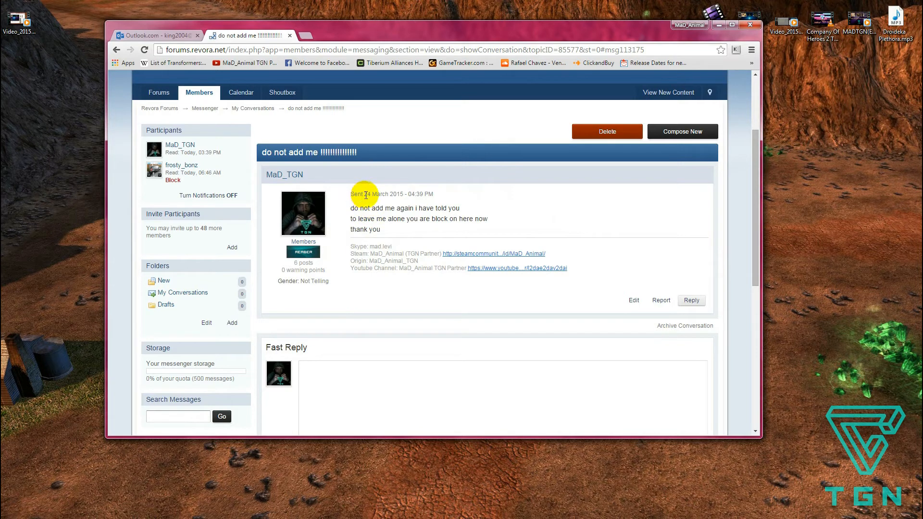
double_click(397, 193)
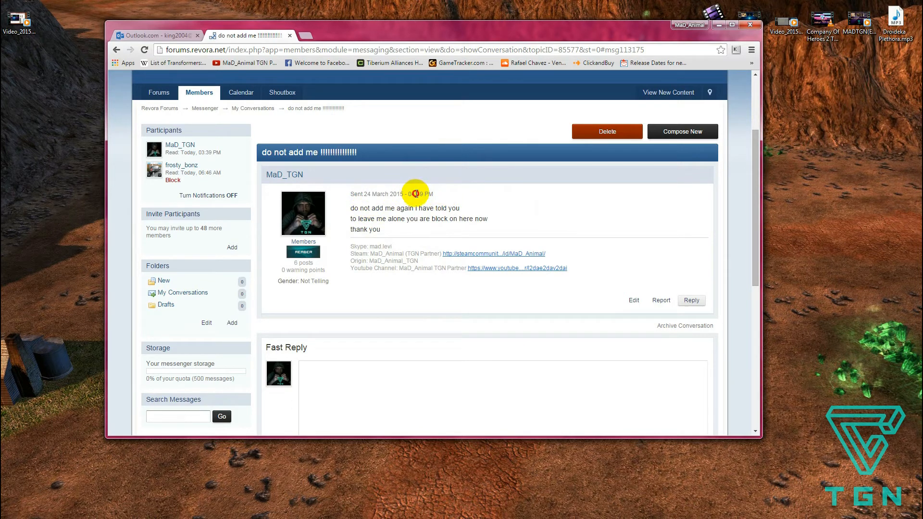
mouse_move(444, 199)
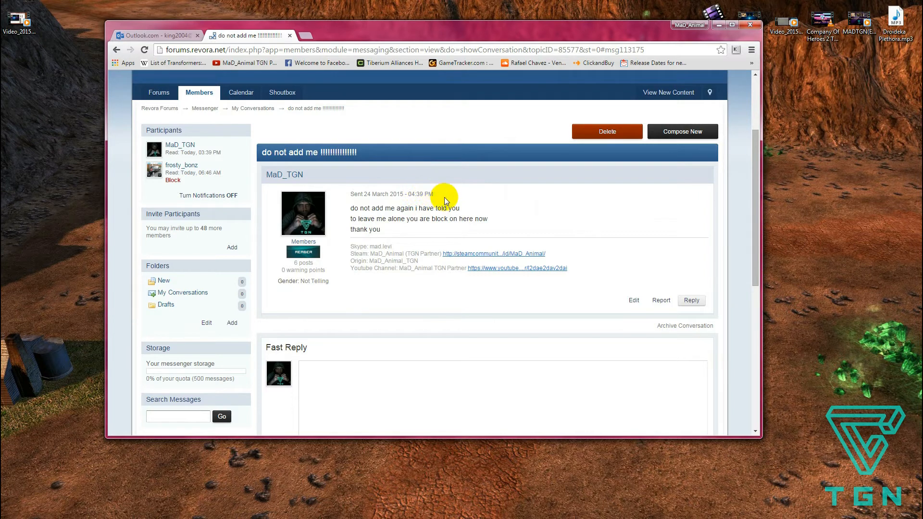
mouse_move(502, 222)
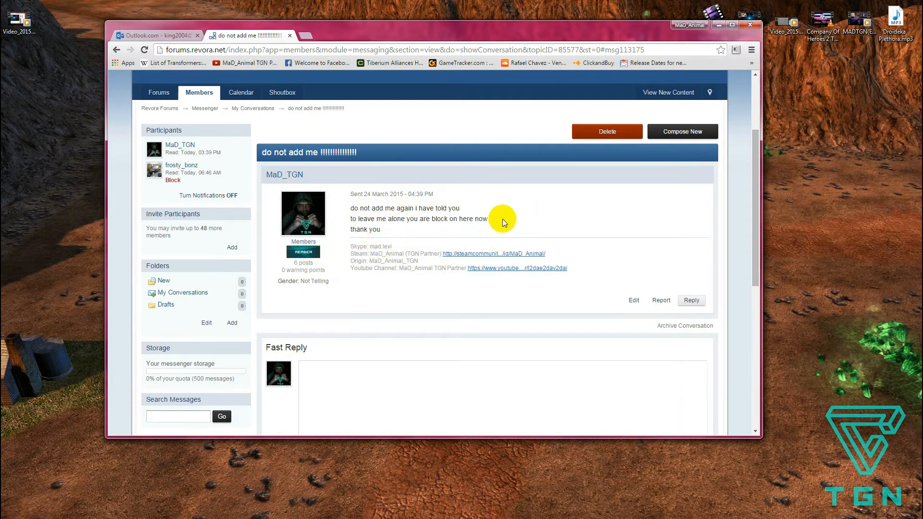
scroll(down, 3)
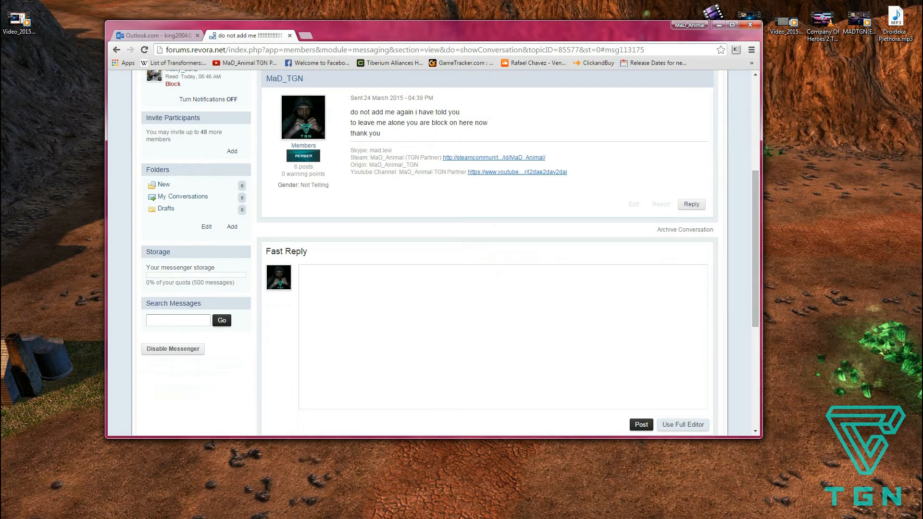
scroll(up, 3)
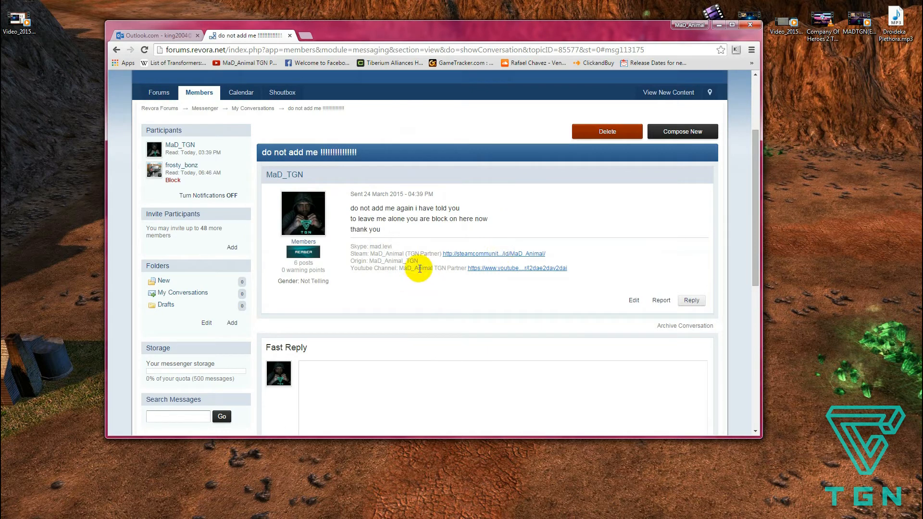
mouse_move(427, 276)
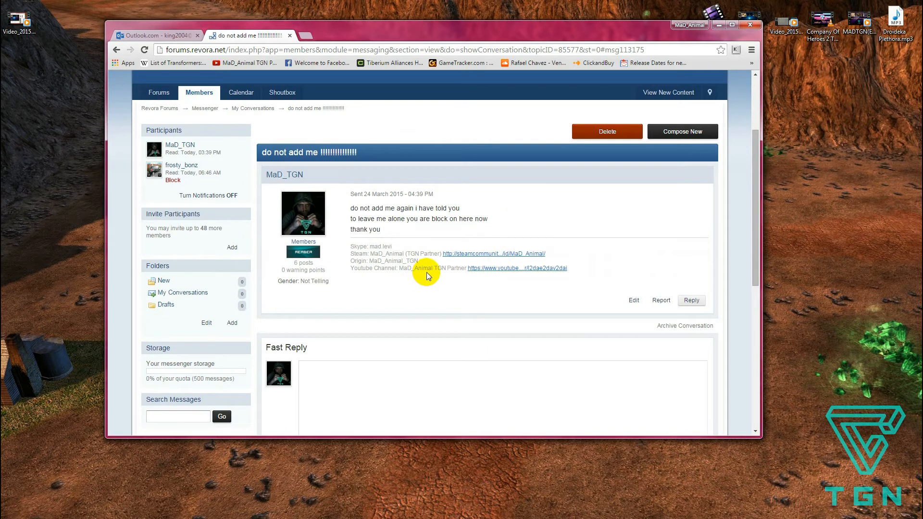
mouse_move(431, 280)
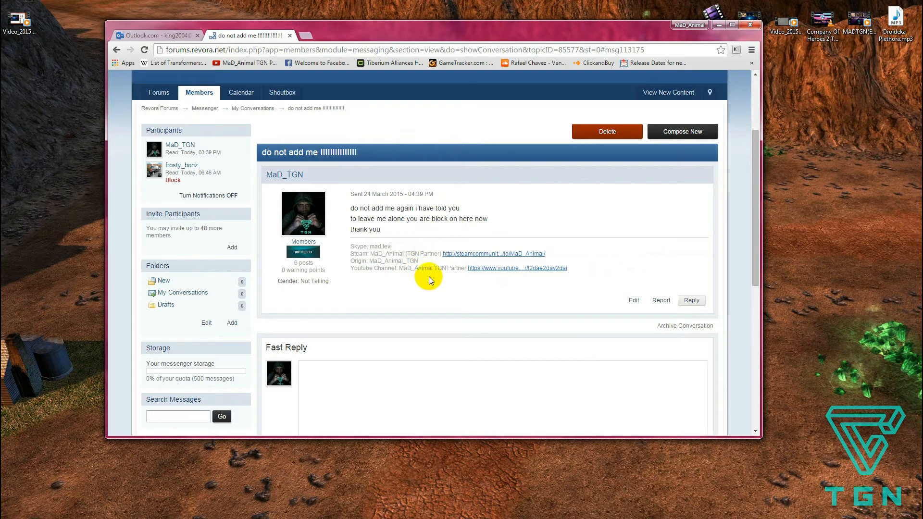
mouse_move(416, 304)
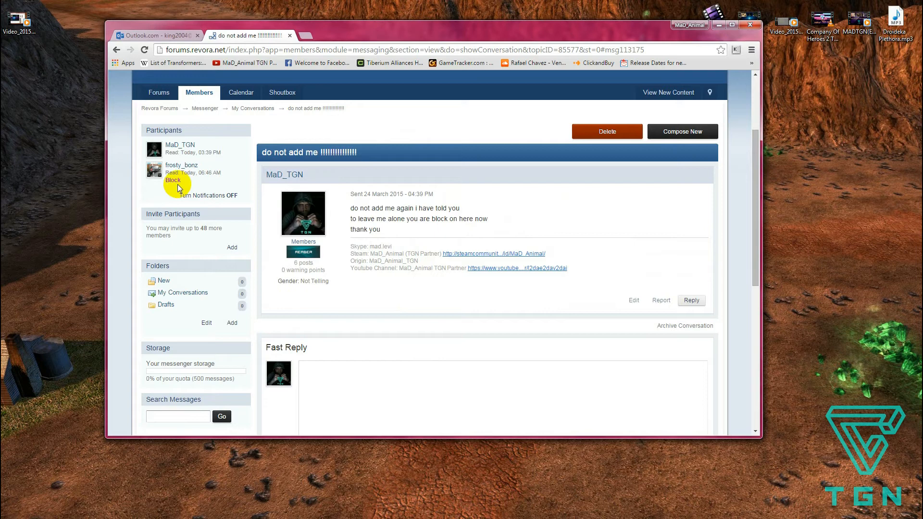
click(173, 180)
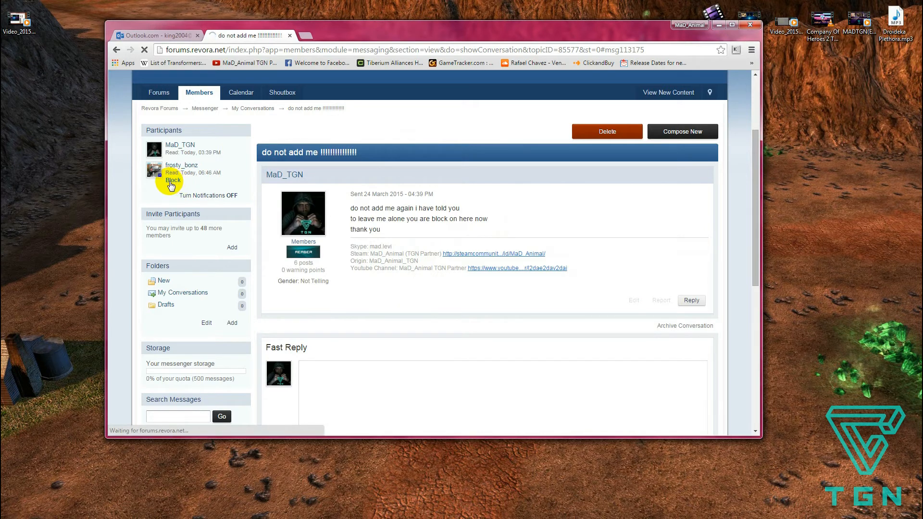
click(173, 180)
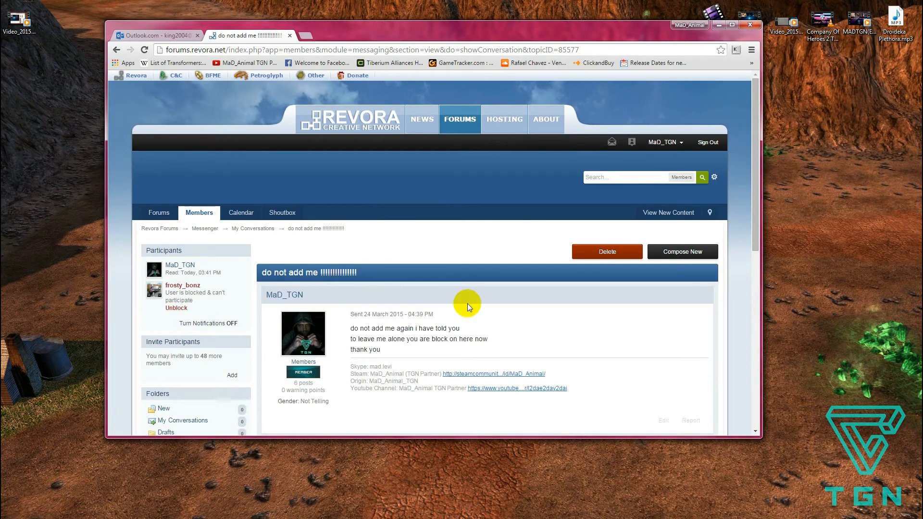
scroll(down, 3)
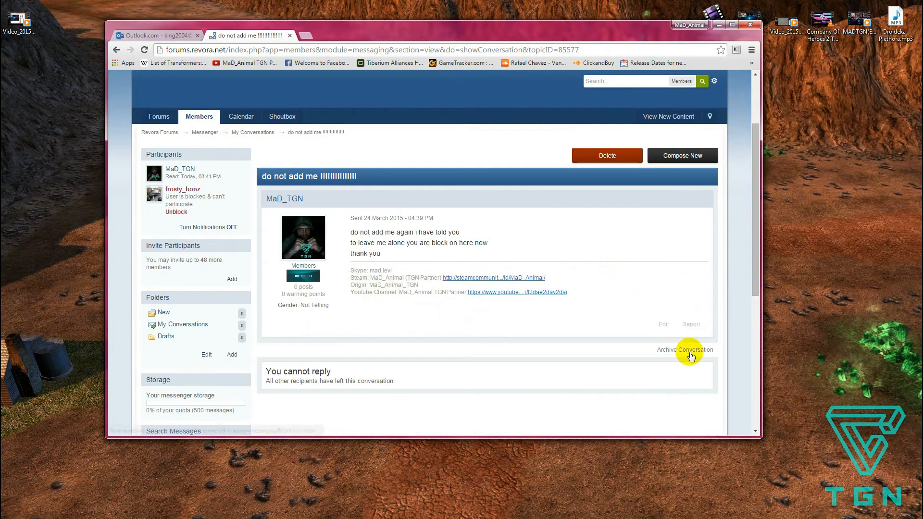
mouse_move(191, 274)
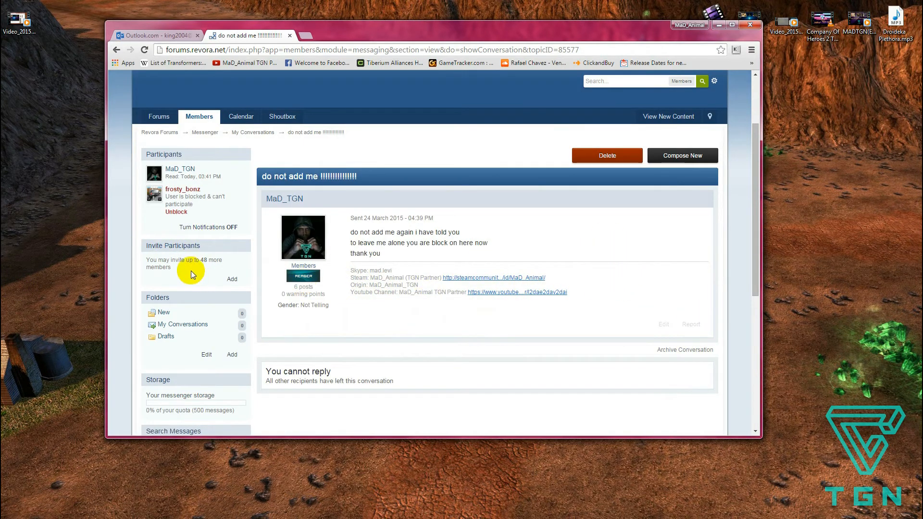
mouse_move(428, 31)
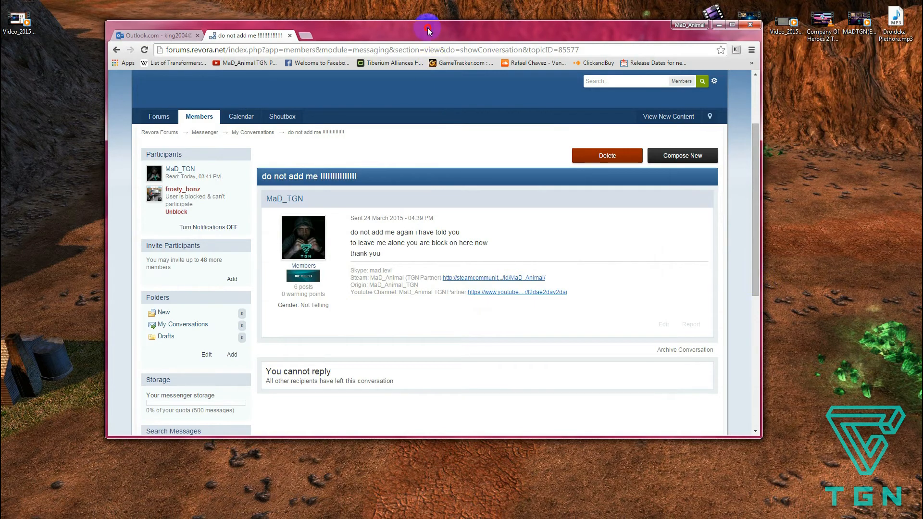